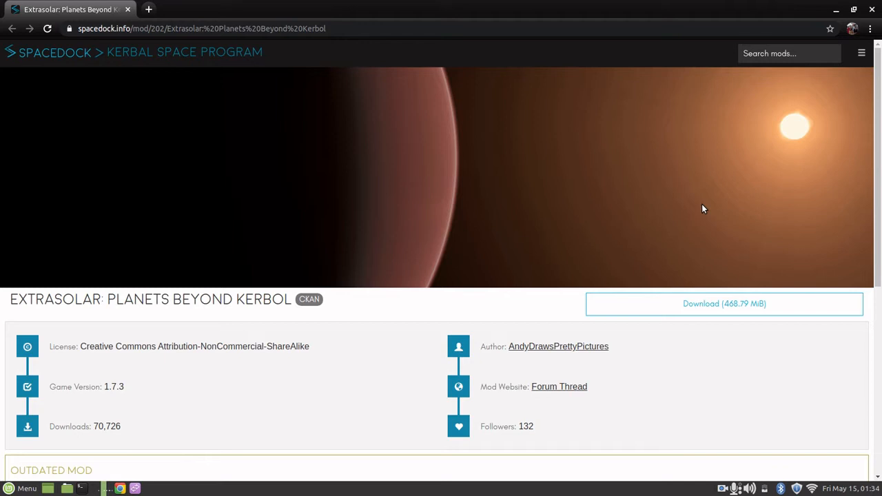
{"action": "mouse_move", "coordinate": [176, 67]}
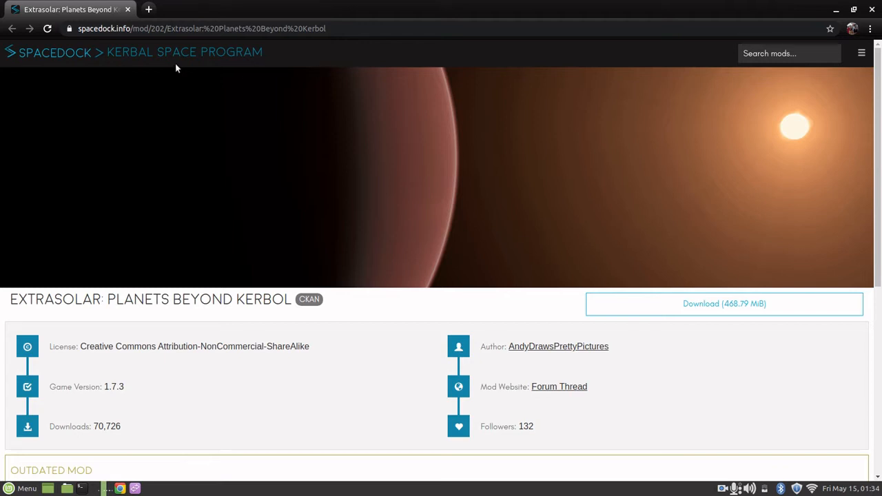
Return to the SpaceDock home page and select the Kerbal Space Program game tile.
{"action": "left_click", "coordinate": [46, 27]}
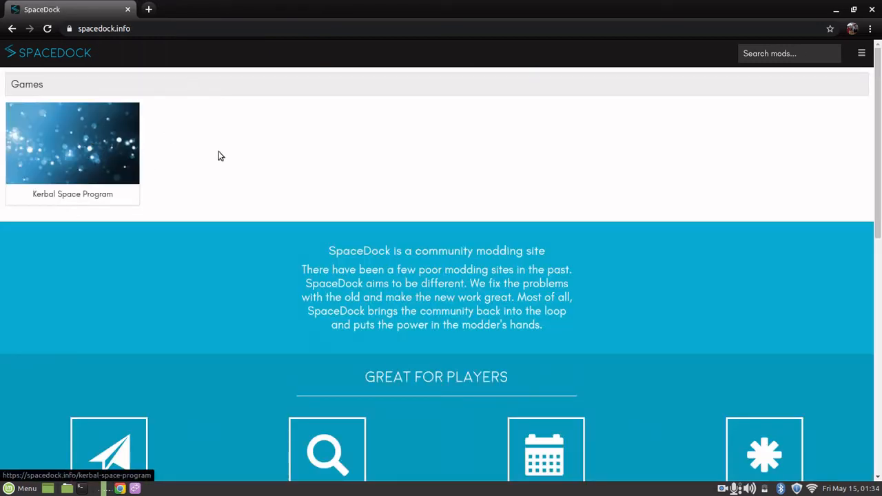
{"action": "mouse_move", "coordinate": [237, 141]}
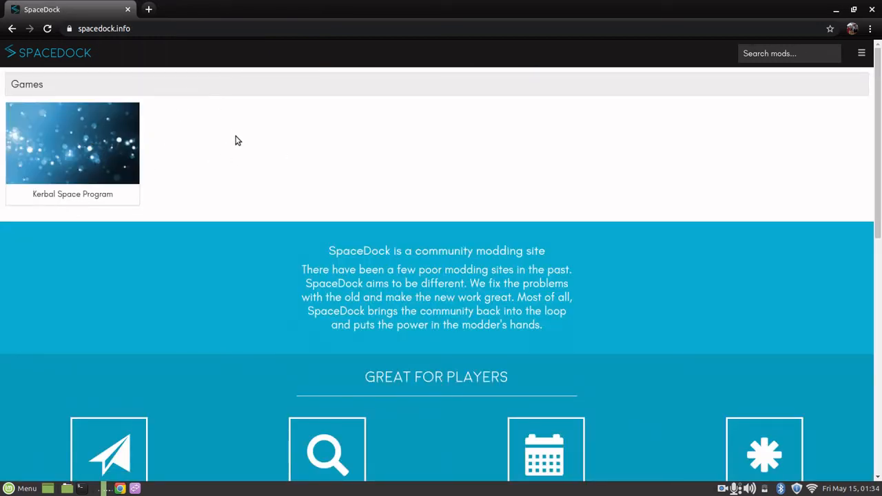
{"action": "mouse_move", "coordinate": [234, 136]}
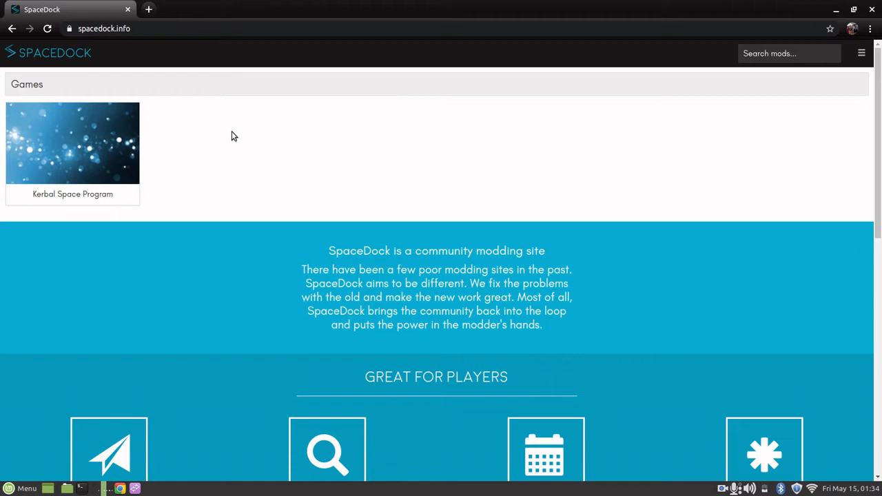
{"action": "left_click", "coordinate": [71, 143]}
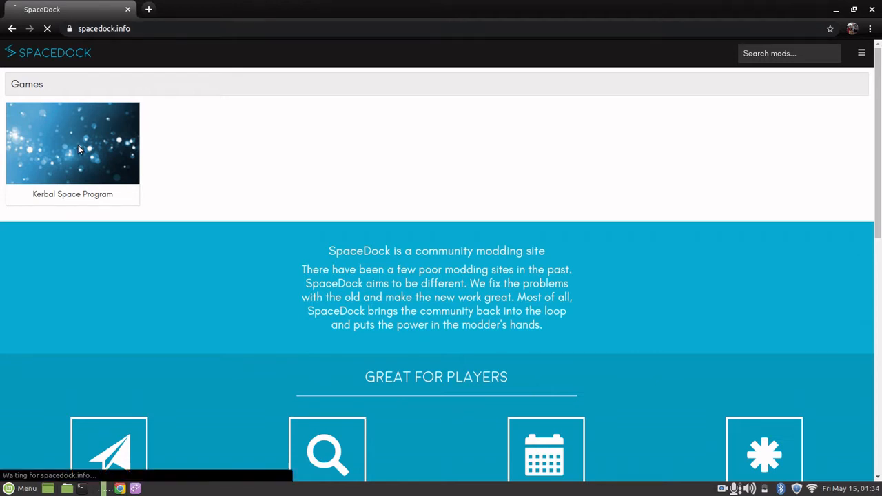
Browse the Kerbal Space Program Featured, Newest, Recently Updated and Most Popular mod listings.
{"action": "left_click", "coordinate": [72, 142]}
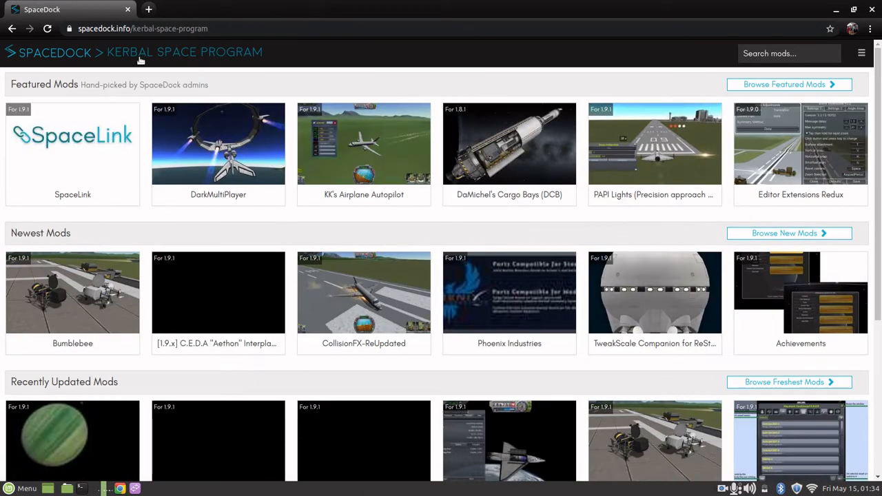
{"action": "mouse_move", "coordinate": [364, 292]}
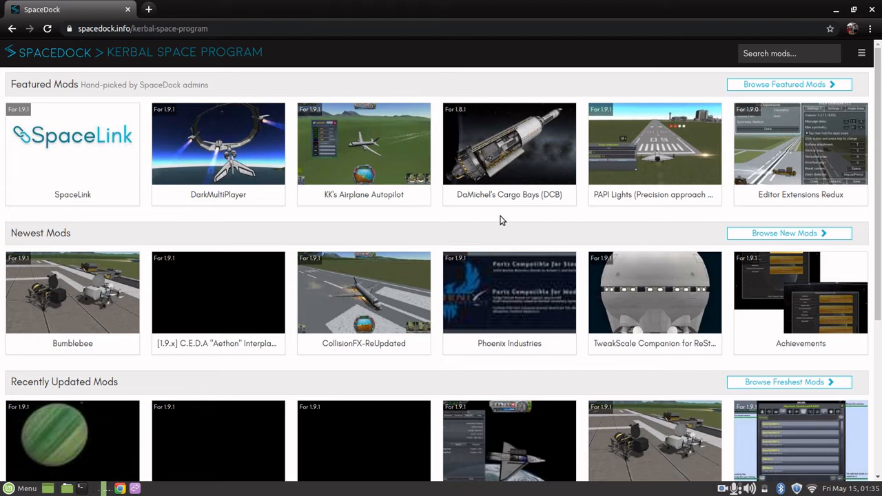
{"action": "scroll", "scroll_direction": "down", "scroll_amount": 3}
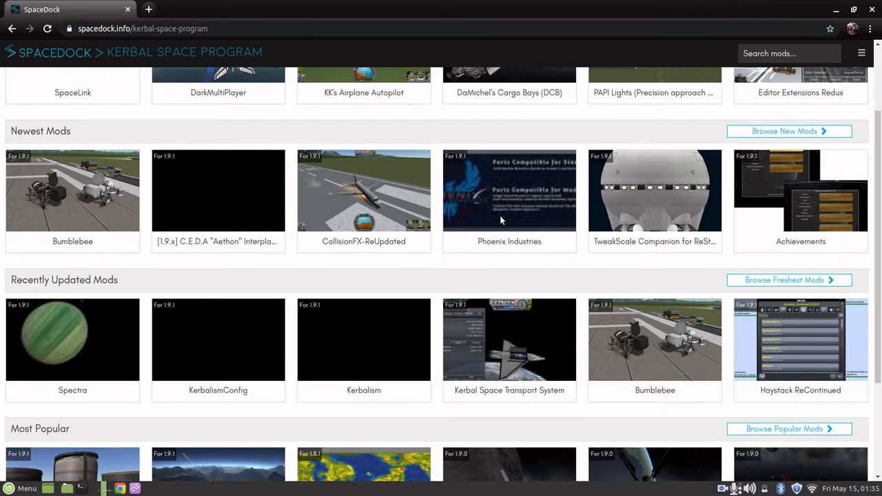
{"action": "scroll", "scroll_direction": "down", "scroll_amount": 3}
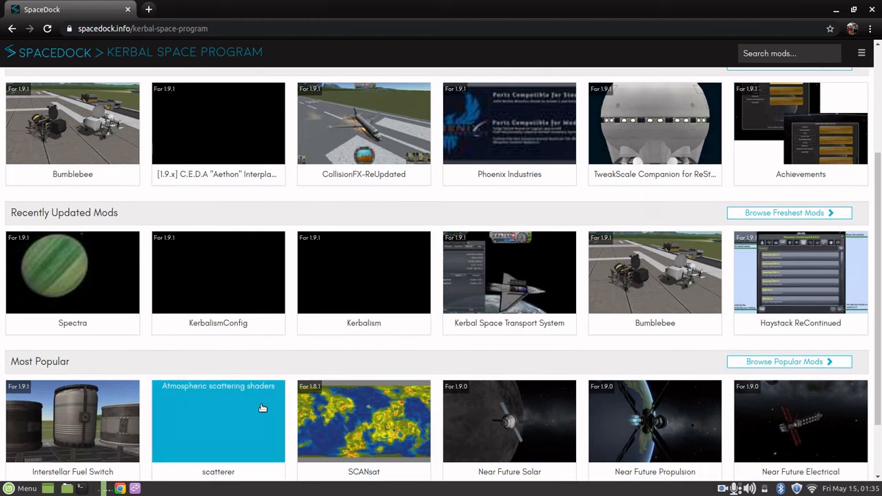
{"action": "scroll", "scroll_direction": "down", "scroll_amount": 3}
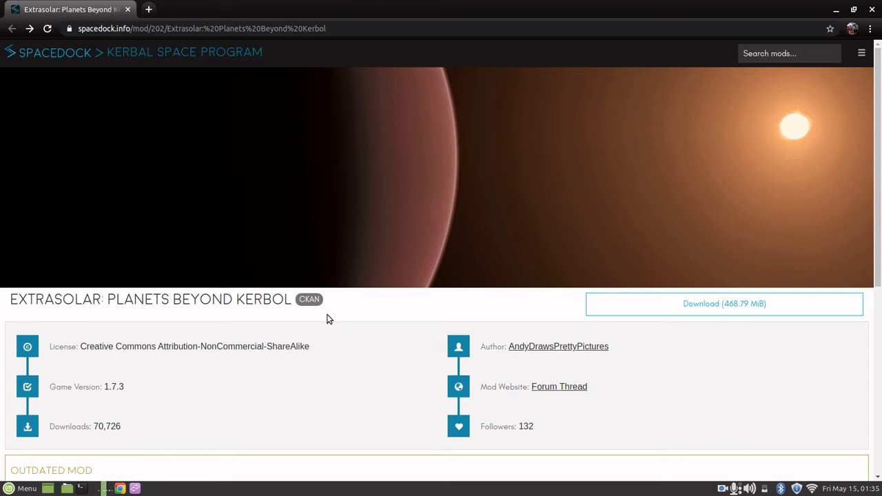
{"action": "mouse_move", "coordinate": [109, 386]}
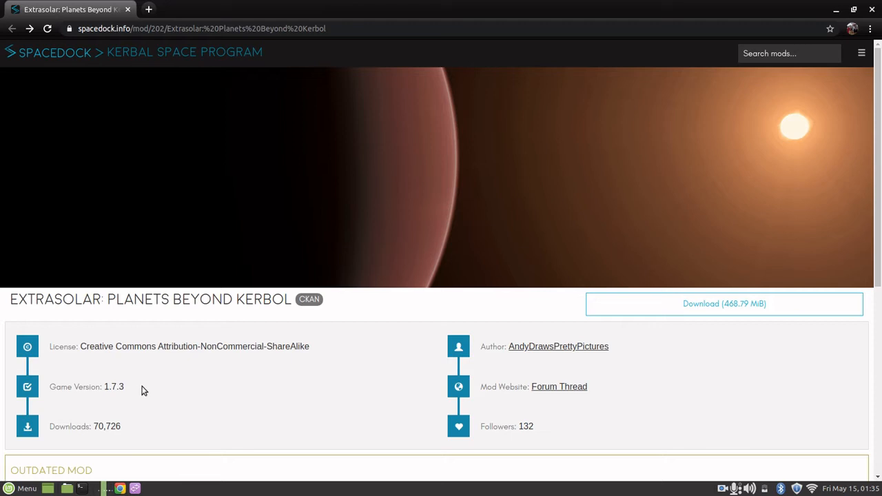
{"action": "mouse_move", "coordinate": [185, 377]}
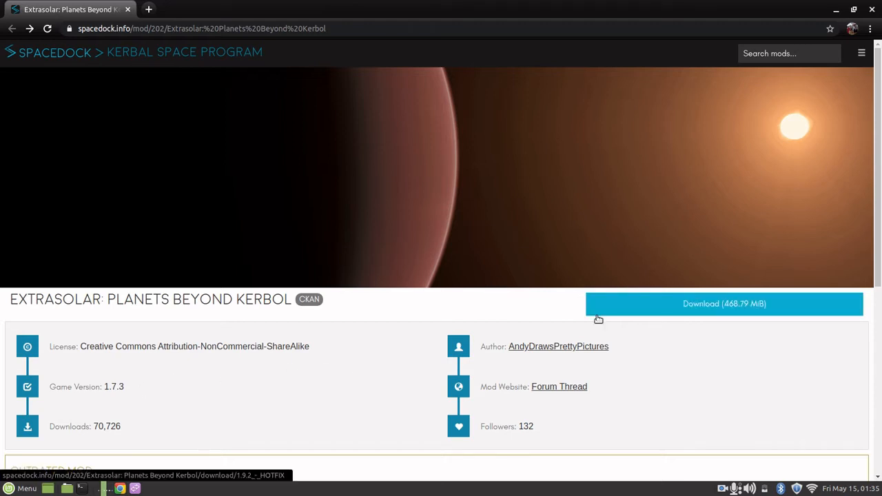
{"action": "mouse_move", "coordinate": [624, 303]}
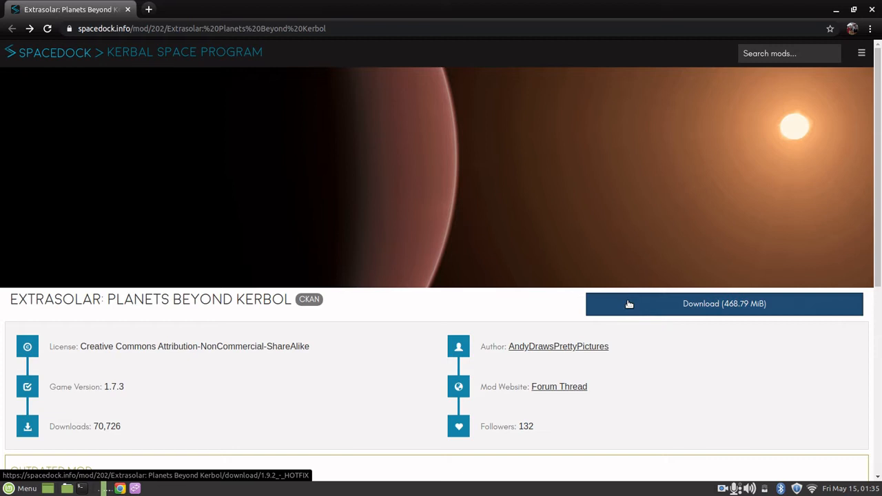
Start the 468.79 MB download of the Extrasolar: Planets Beyond Kerbol mod.
{"action": "left_click", "coordinate": [723, 304]}
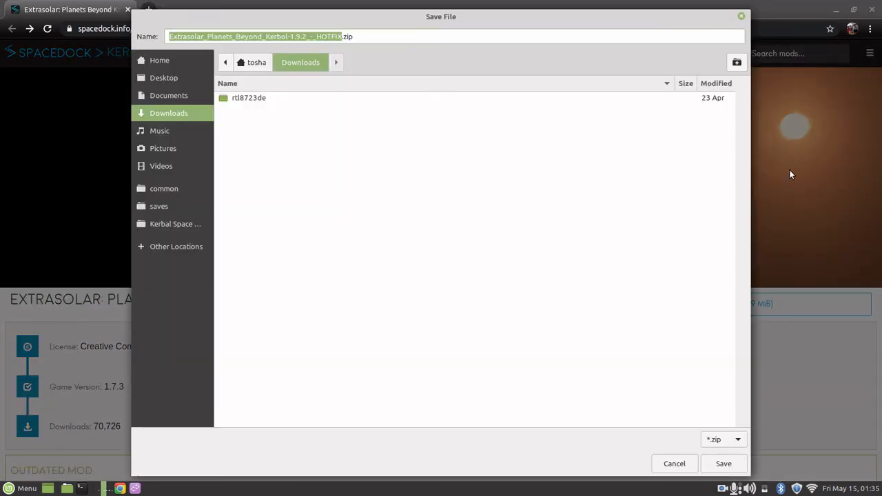
{"action": "mouse_move", "coordinate": [678, 107]}
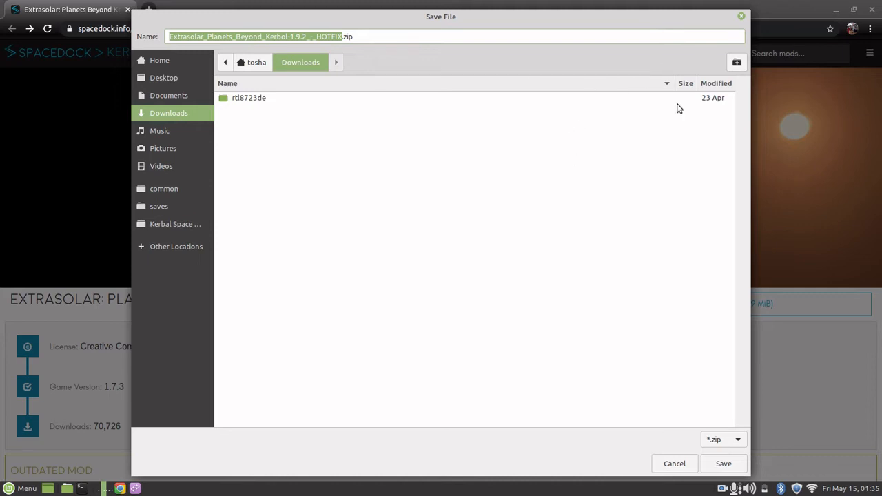
{"action": "mouse_move", "coordinate": [594, 99]}
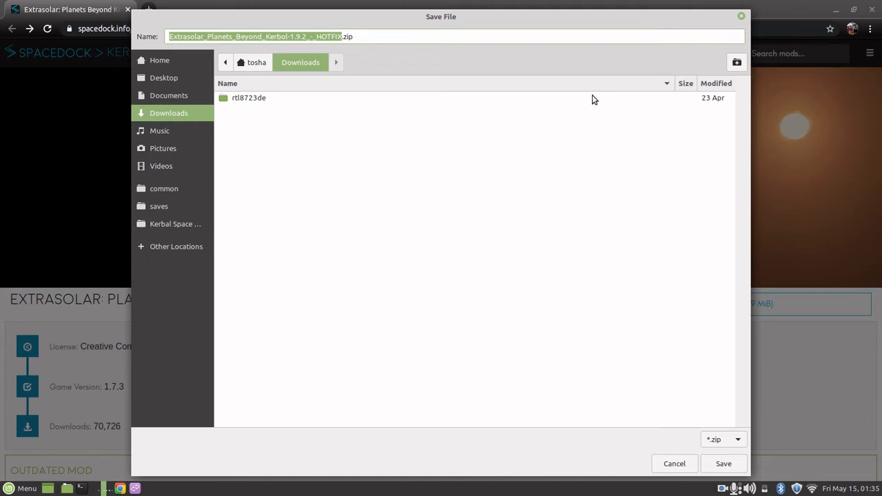
{"action": "mouse_move", "coordinate": [659, 252]}
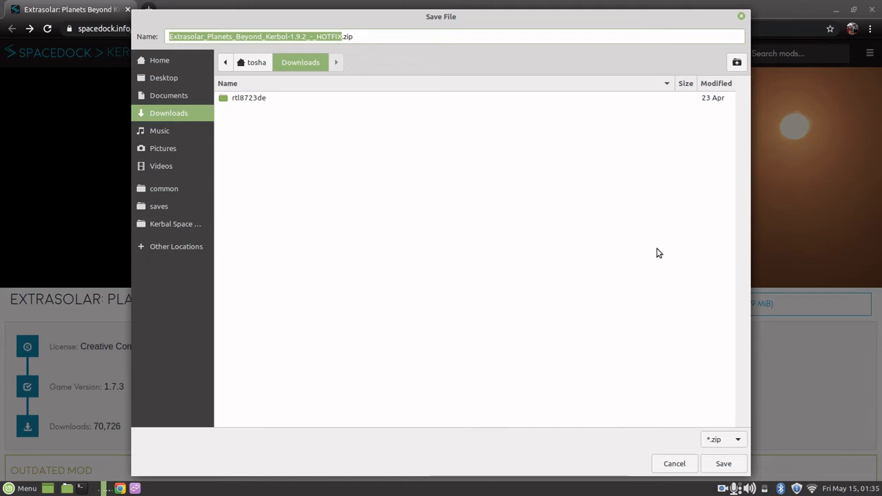
{"action": "mouse_move", "coordinate": [647, 232]}
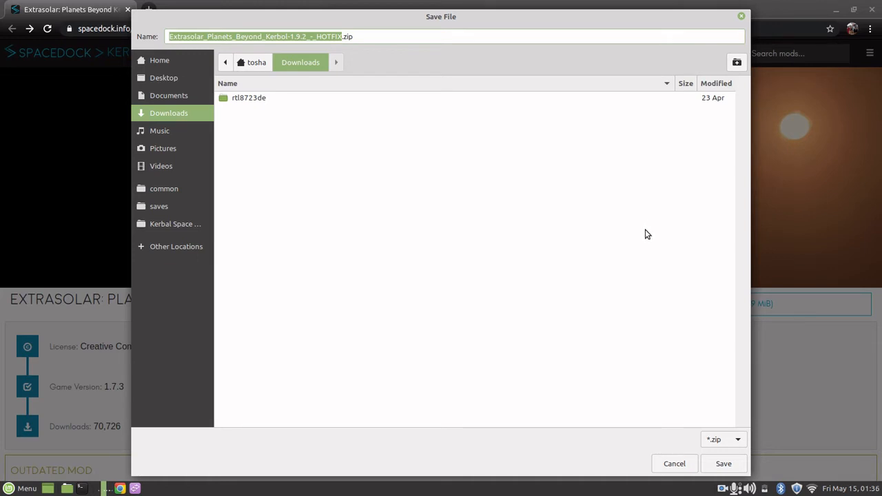
{"action": "mouse_move", "coordinate": [694, 453]}
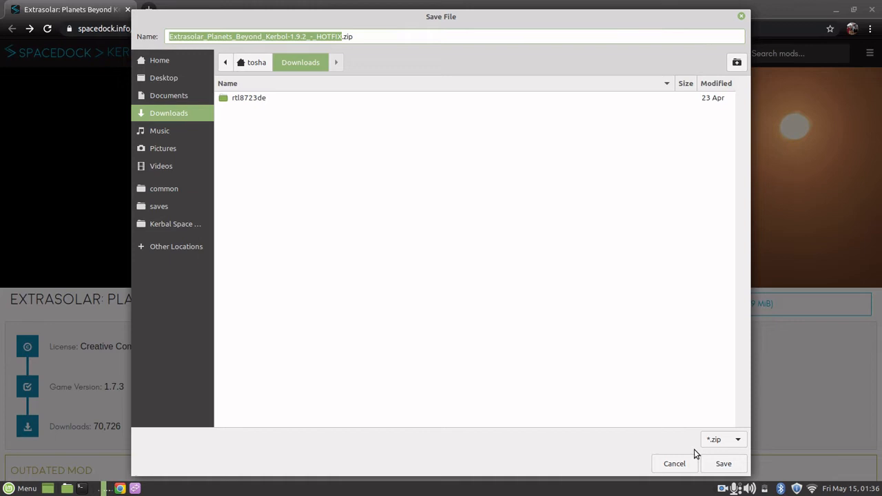
Save the Extrasolar zip to the Downloads folder with its default file name.
{"action": "left_click", "coordinate": [722, 463]}
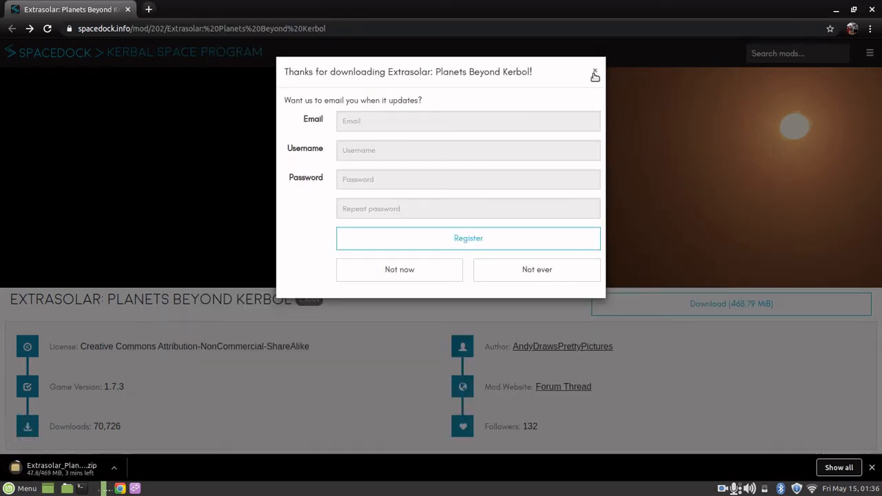
Decline the update-email sign-up with "Not now" in the thank-you popup.
{"action": "left_click", "coordinate": [594, 75]}
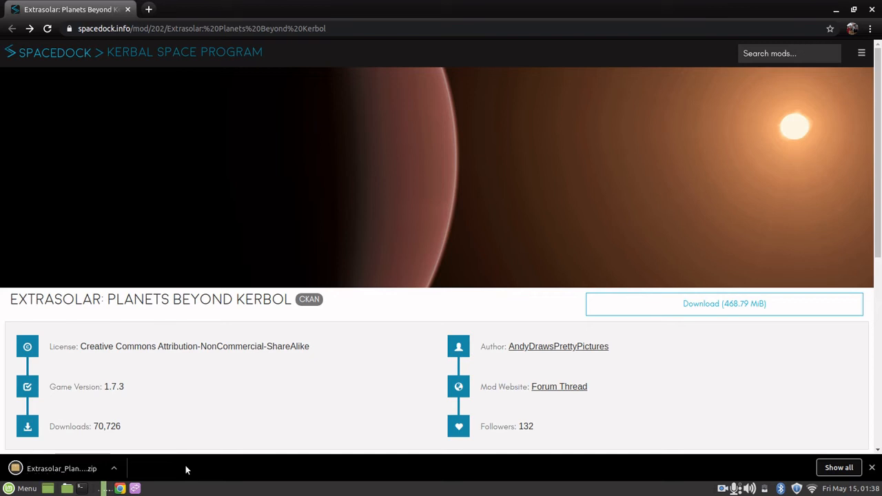
{"action": "mouse_move", "coordinate": [860, 54]}
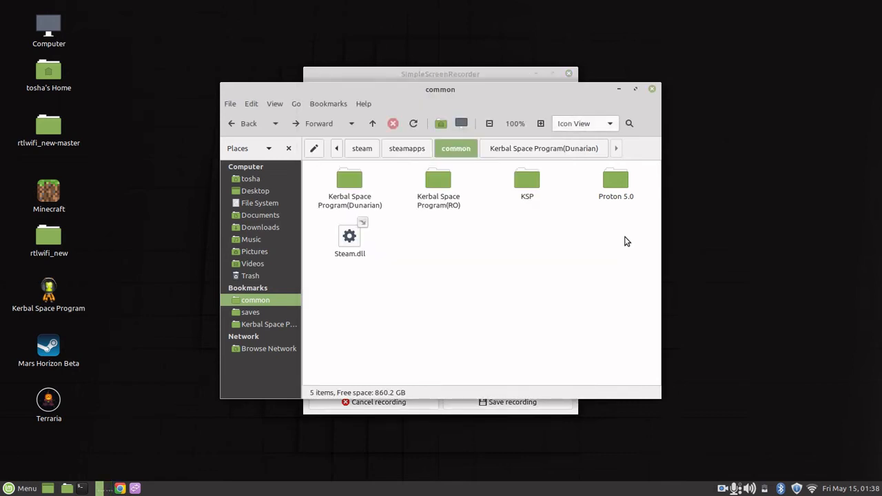
{"action": "mouse_move", "coordinate": [521, 232]}
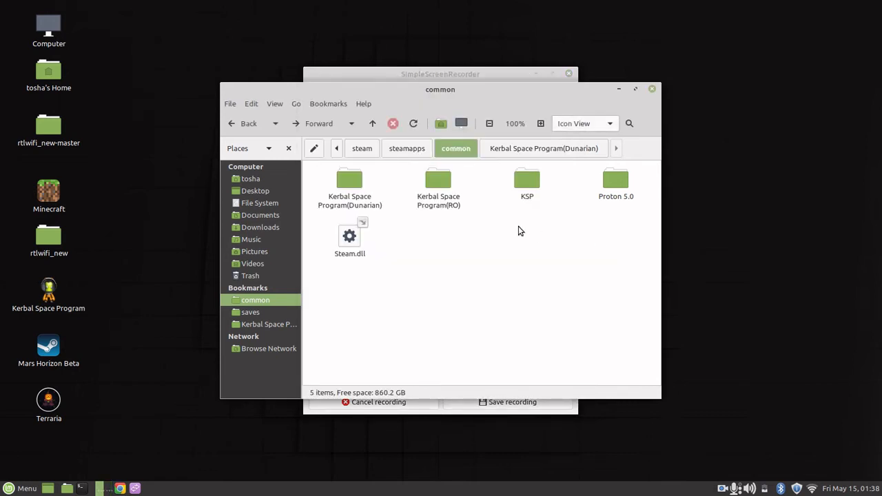
Move the Extrasolar zip from Downloads into the Steam common KSP folder and close Downloads.
{"action": "right_click", "coordinate": [259, 226]}
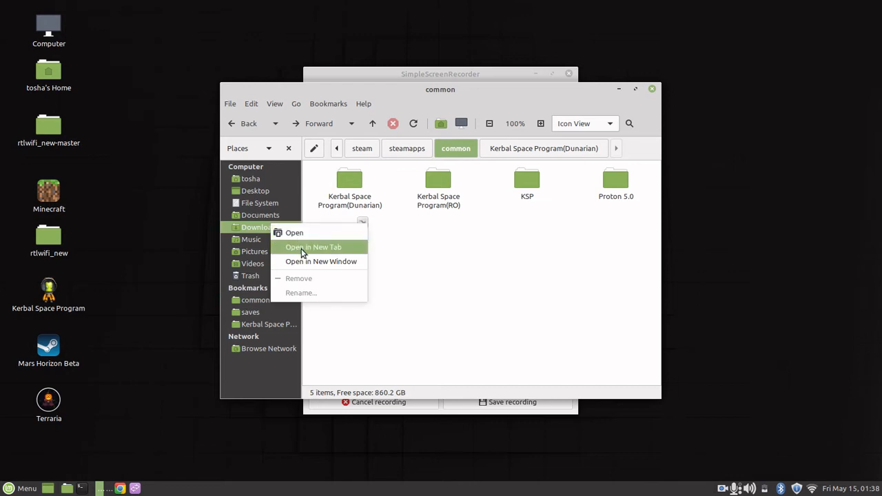
{"action": "left_click", "coordinate": [293, 231]}
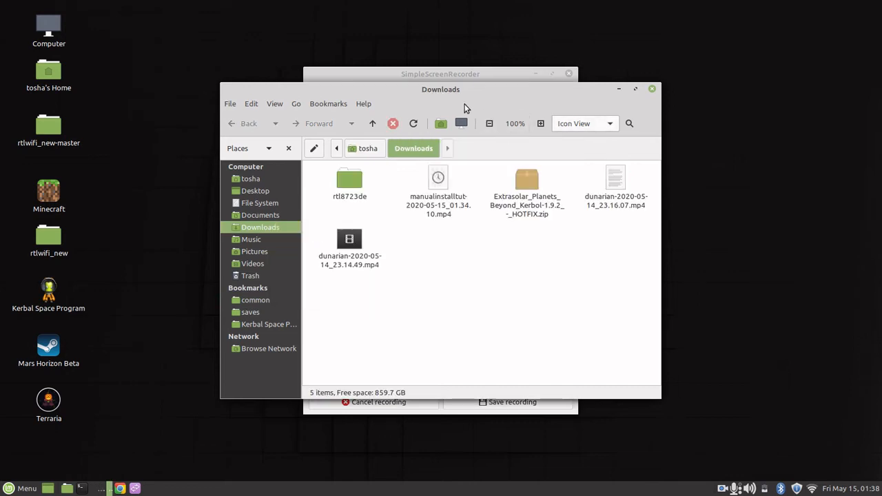
{"action": "mouse_move", "coordinate": [495, 110]}
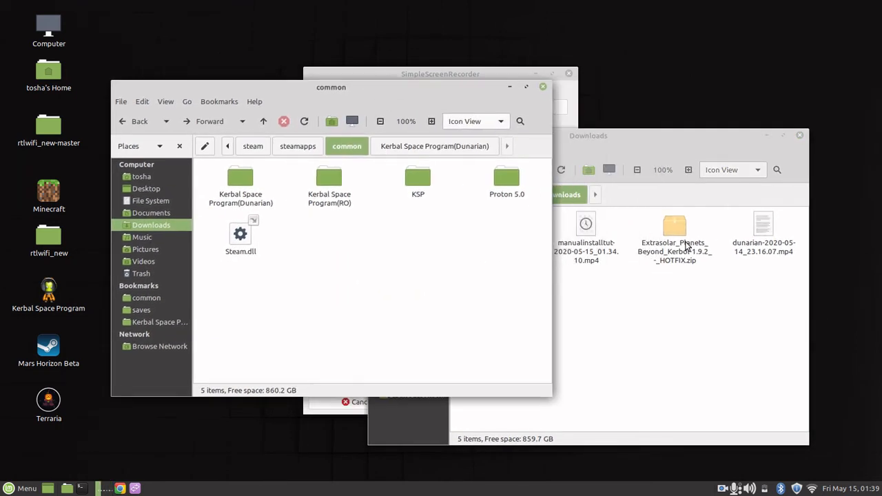
{"action": "left_click", "coordinate": [673, 234]}
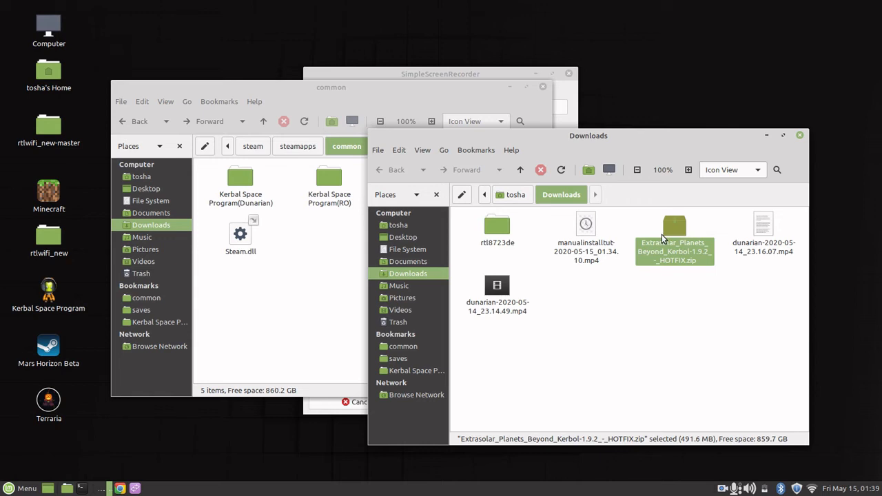
{"action": "mouse_move", "coordinate": [713, 217]}
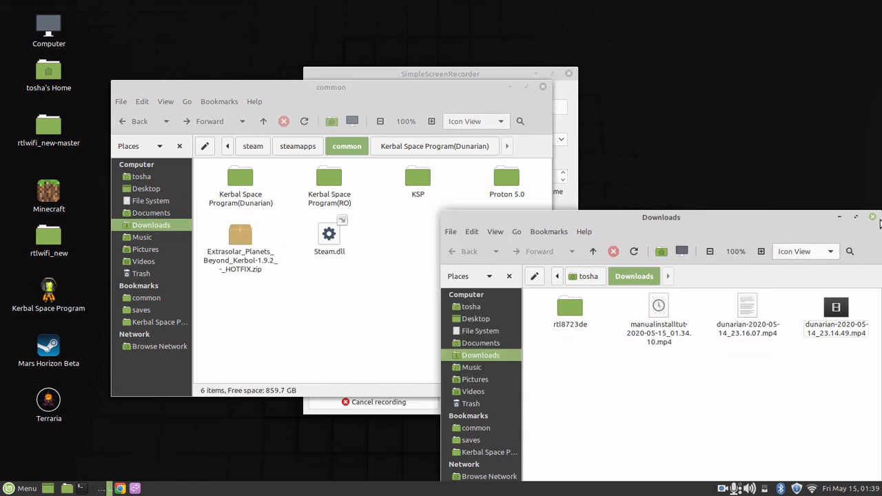
{"action": "left_click", "coordinate": [871, 218]}
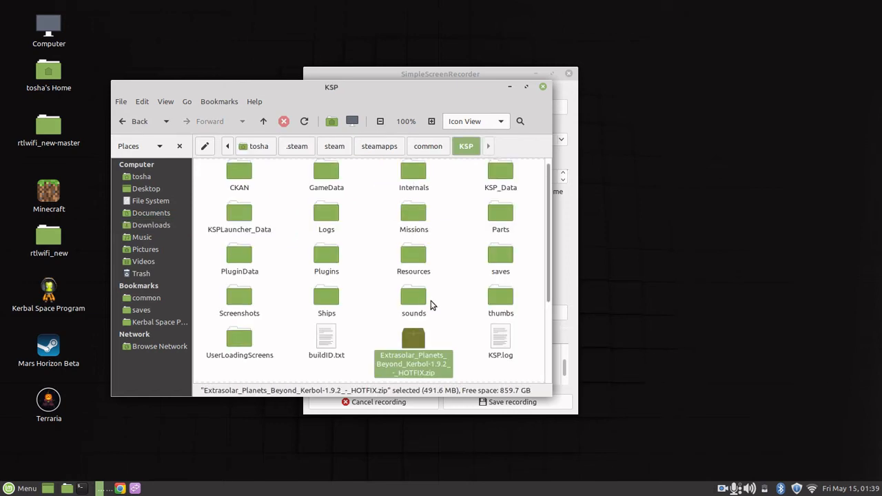
Drop the Extrasolar zip into GameData and open it in Archive Manager.
{"action": "left_click_drag", "start_coordinate": [413, 364], "coordinate": [339, 172]}
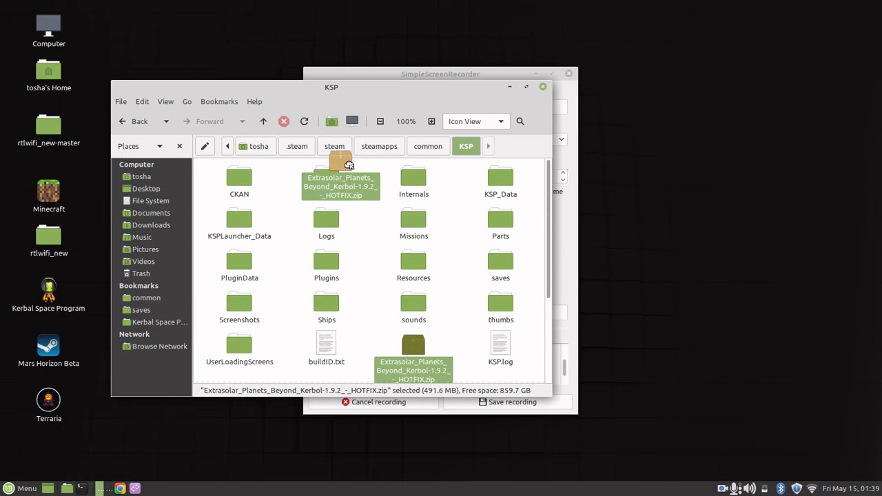
{"action": "left_click_drag", "start_coordinate": [338, 179], "coordinate": [377, 200]}
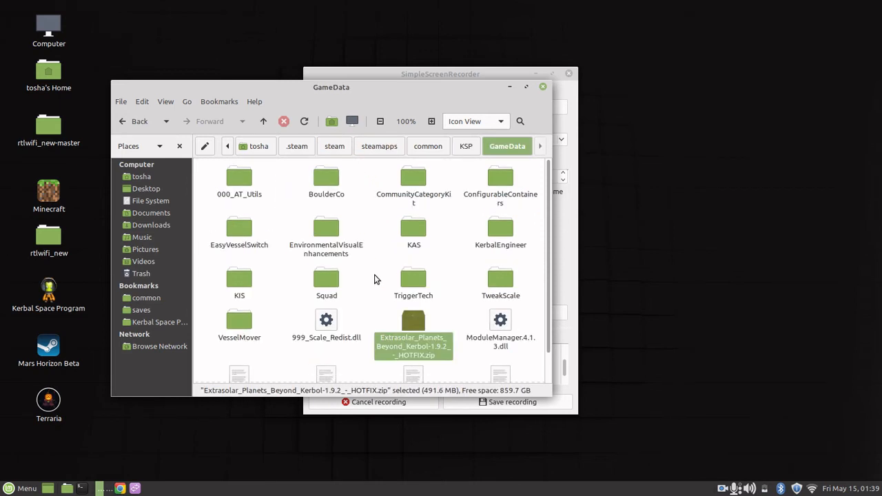
{"action": "double_click", "coordinate": [414, 346]}
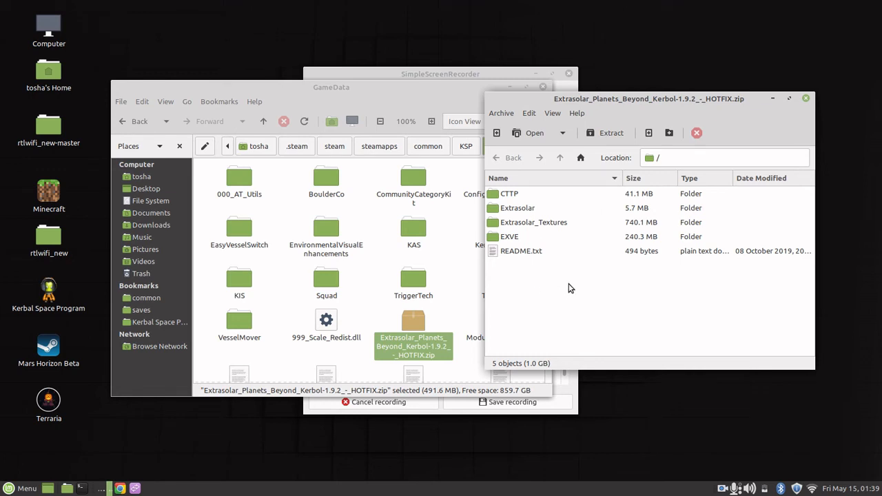
{"action": "mouse_move", "coordinate": [587, 250]}
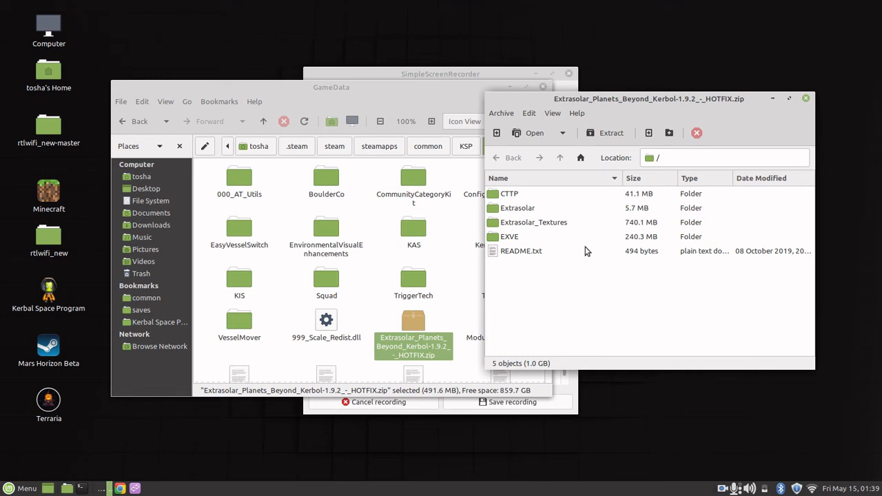
{"action": "mouse_move", "coordinate": [526, 190]}
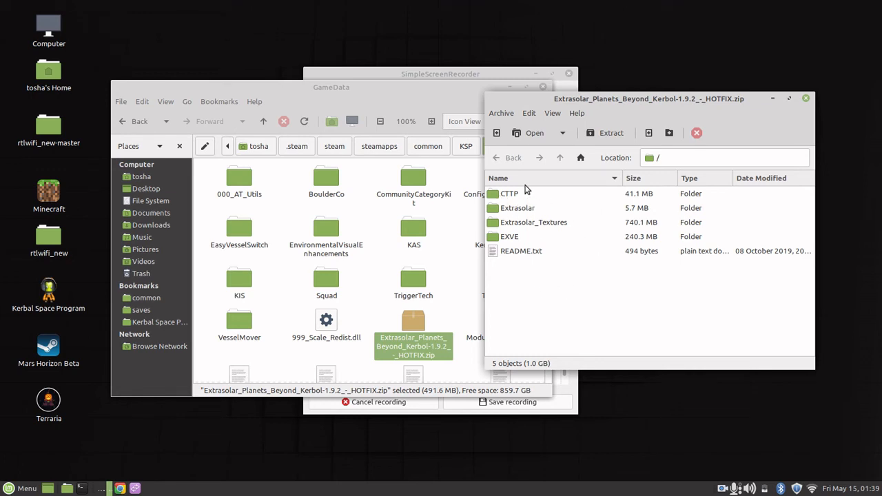
{"action": "mouse_move", "coordinate": [521, 259]}
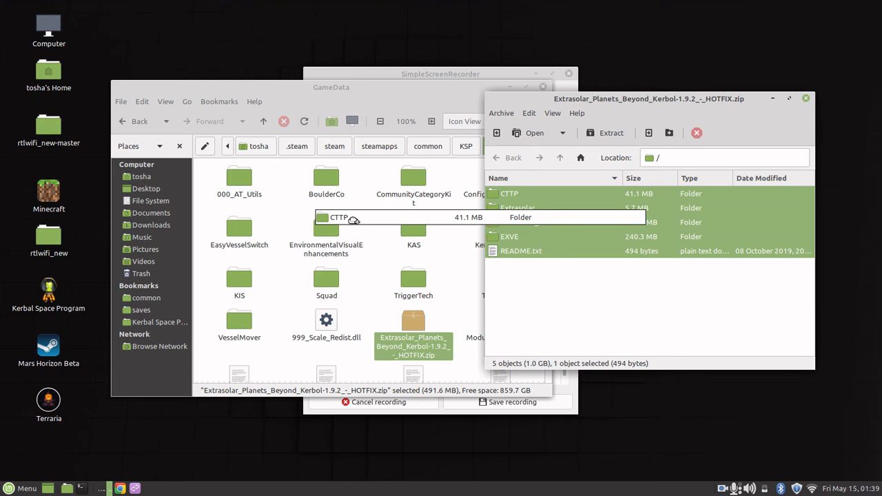
Drag all archive items (CTTP, Extrasolar, Extrasolar_Textures, EXVE, README) into GameData to extract them.
{"action": "left_click", "coordinate": [611, 132]}
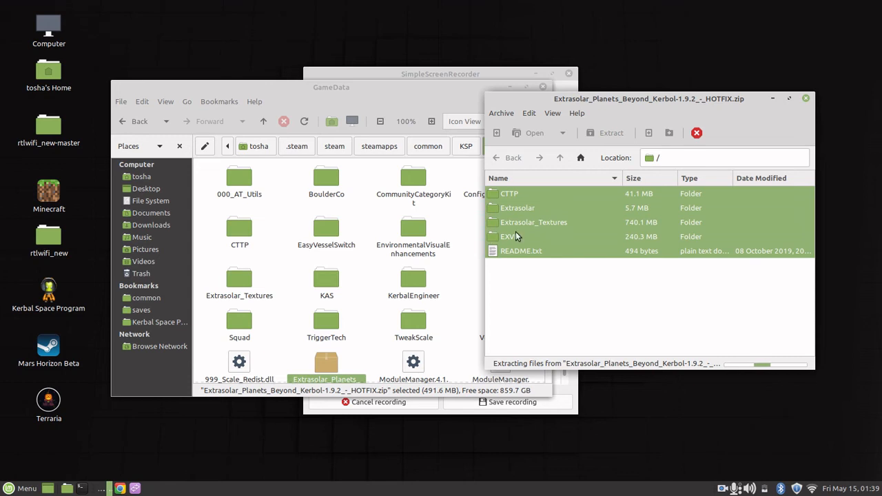
{"action": "left_click", "coordinate": [609, 132]}
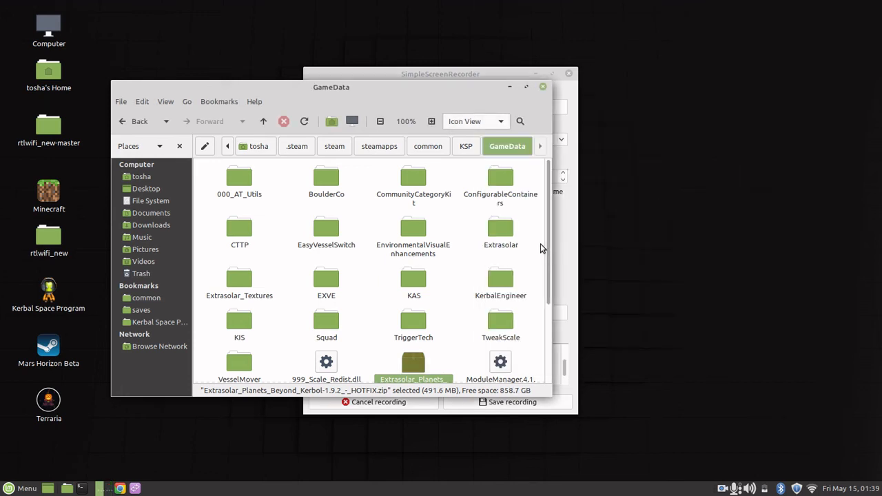
{"action": "scroll", "scroll_direction": "down", "scroll_amount": 3}
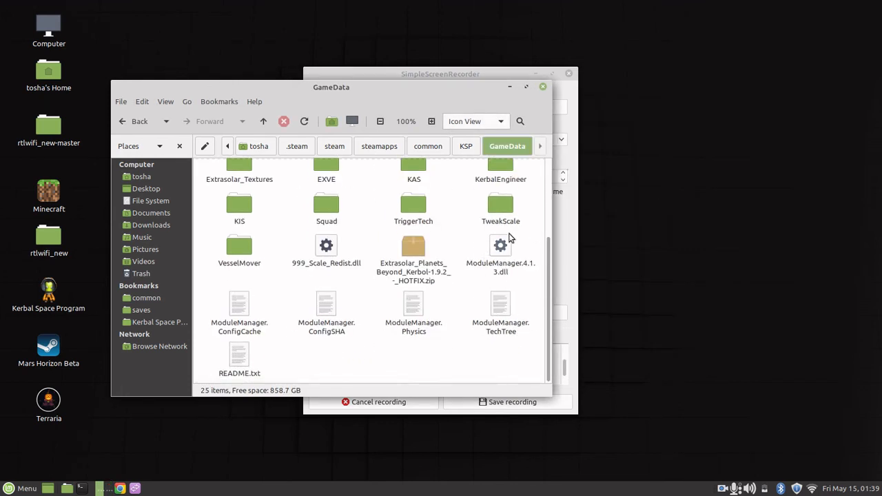
{"action": "scroll", "scroll_direction": "up", "scroll_amount": 3}
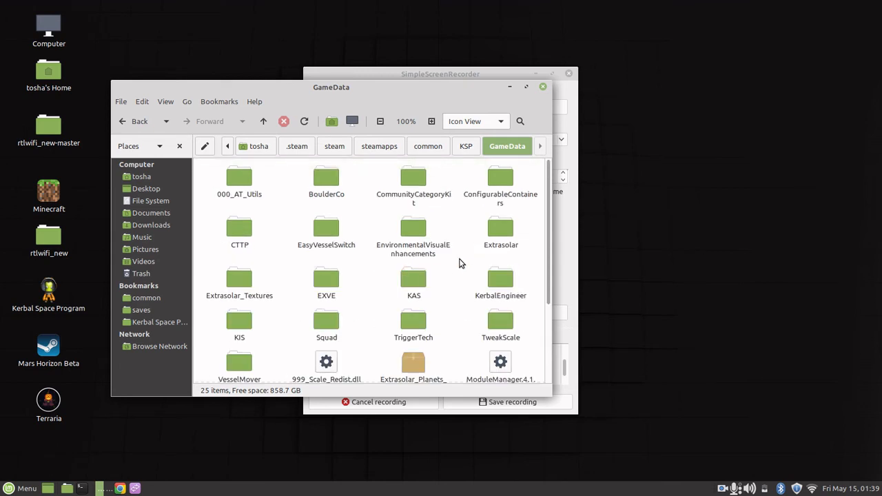
{"action": "mouse_move", "coordinate": [460, 314]}
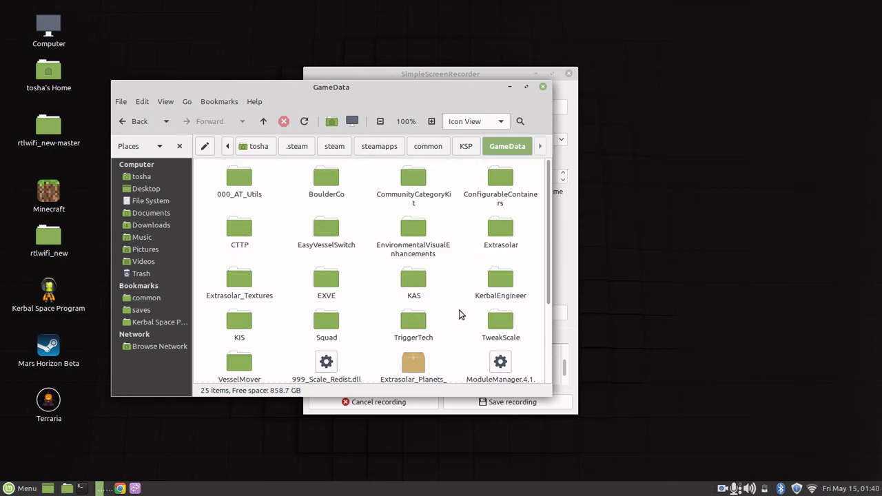
{"action": "mouse_move", "coordinate": [460, 283]}
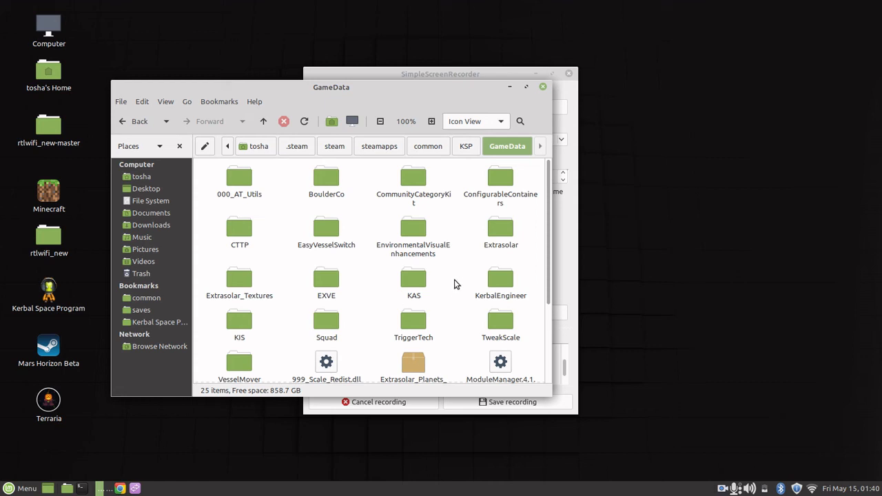
{"action": "mouse_move", "coordinate": [493, 138]}
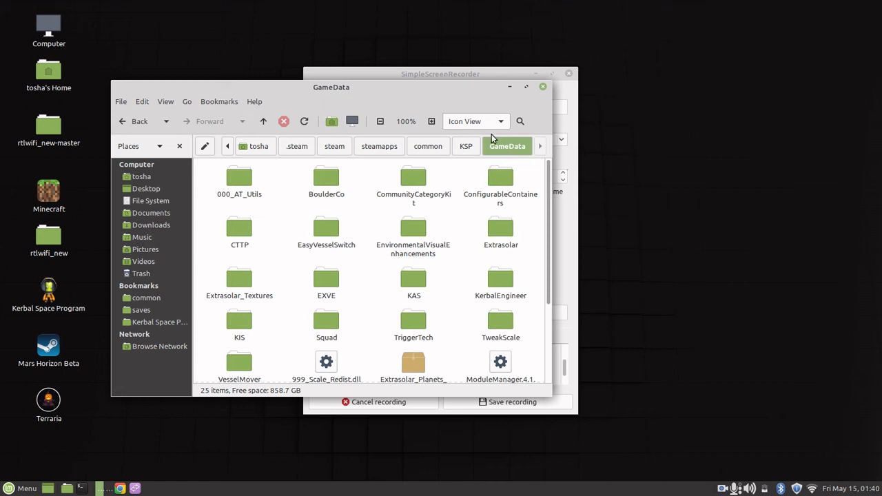
{"action": "mouse_move", "coordinate": [522, 152]}
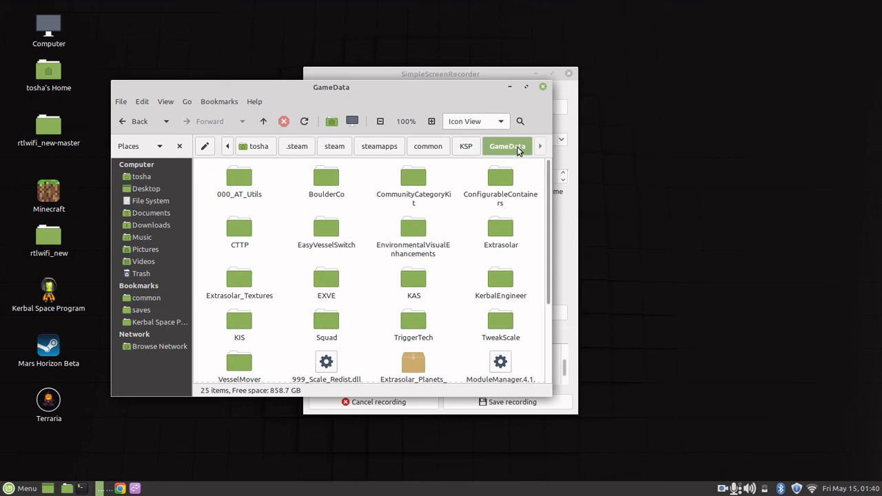
{"action": "mouse_move", "coordinate": [513, 151]}
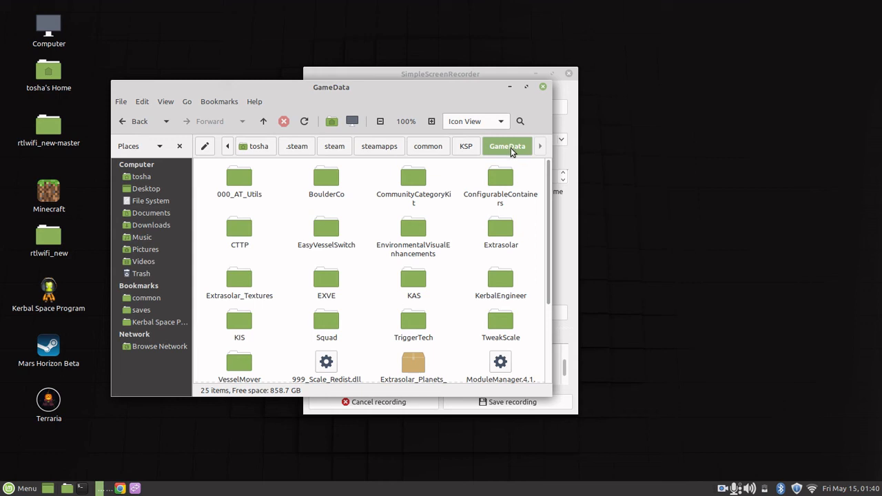
Go up to the KSP folder and launch the KSP.x86_64 executable.
{"action": "left_click", "coordinate": [466, 146]}
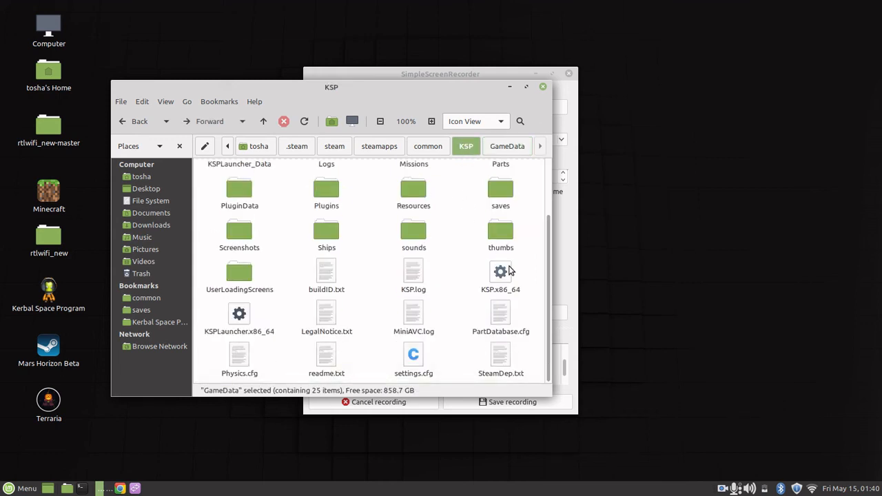
{"action": "left_click", "coordinate": [500, 270]}
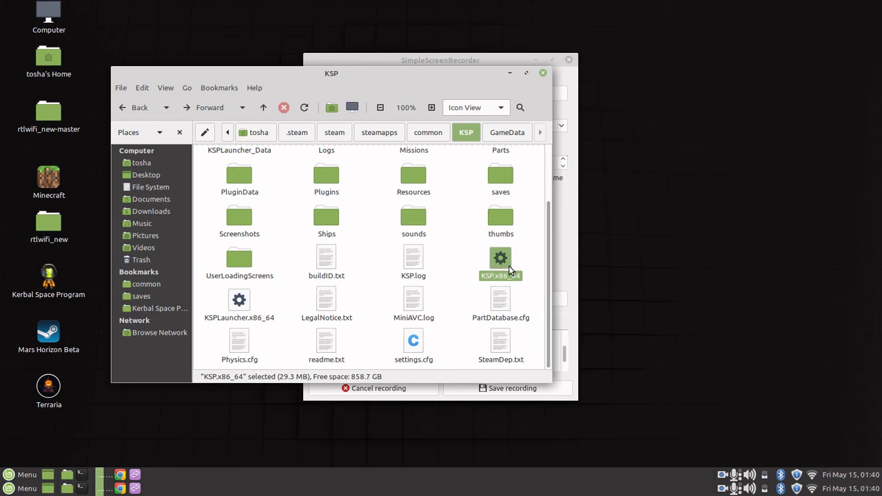
{"action": "mouse_move", "coordinate": [510, 273]}
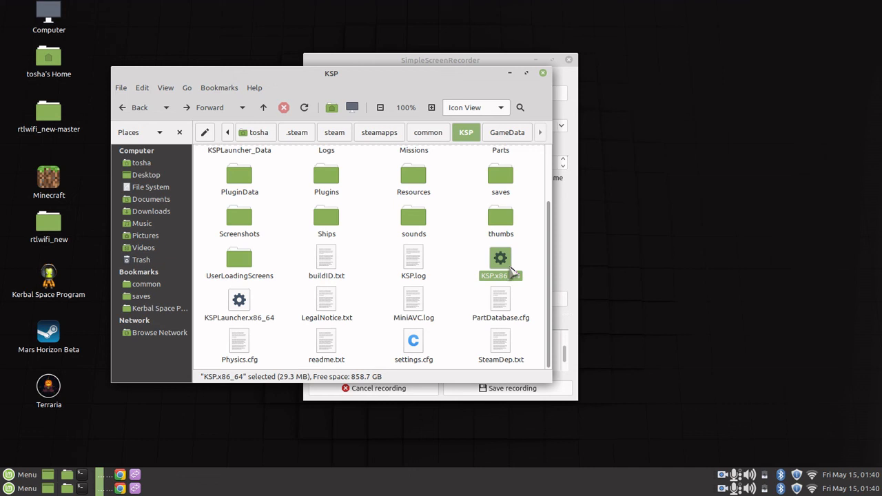
{"action": "double_click", "coordinate": [500, 258]}
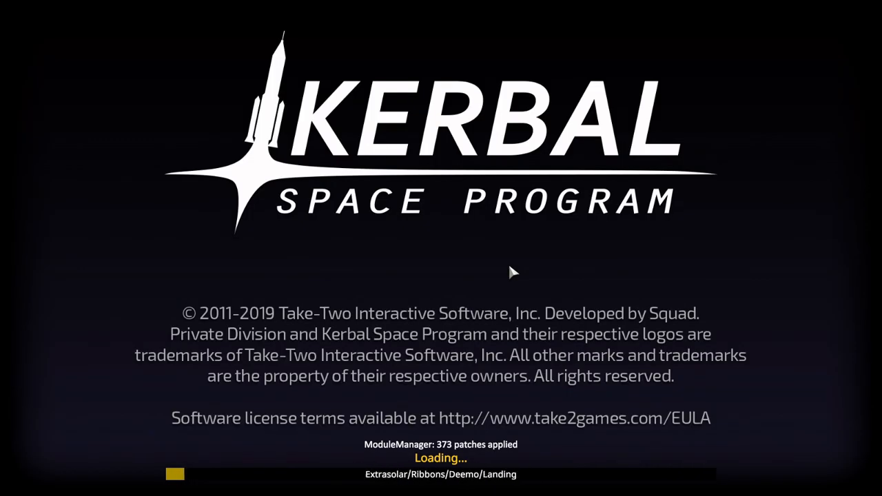